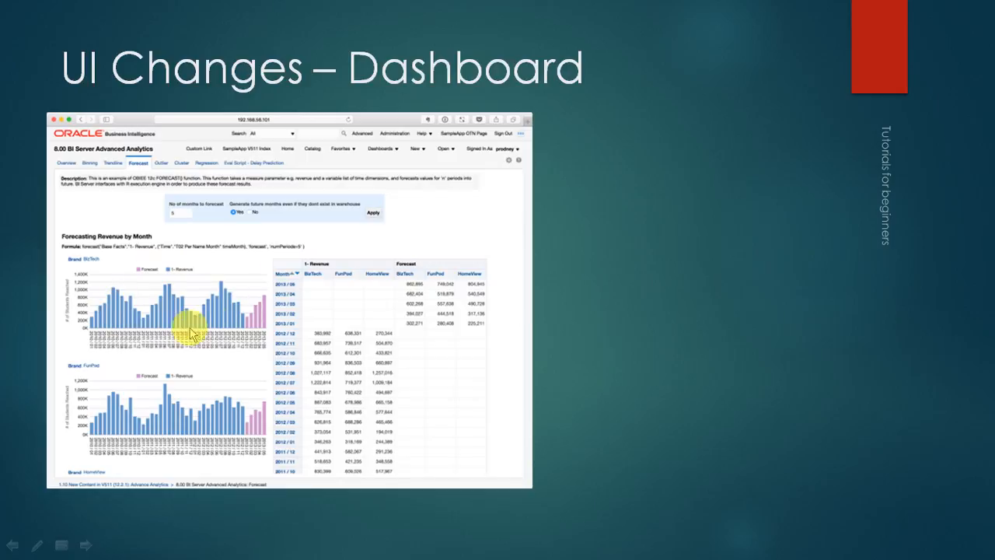
pyautogui.moveTo(229, 303)
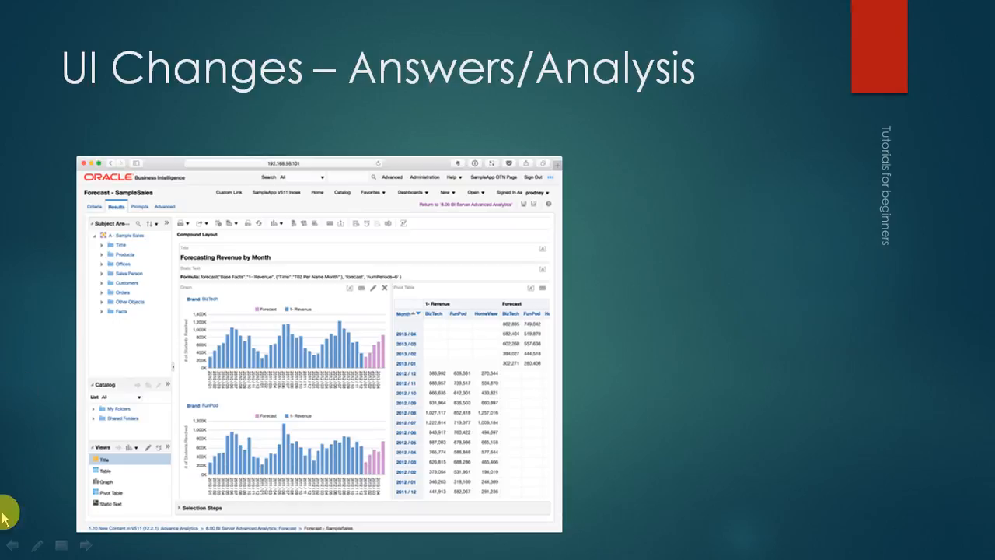
pyautogui.moveTo(337, 337)
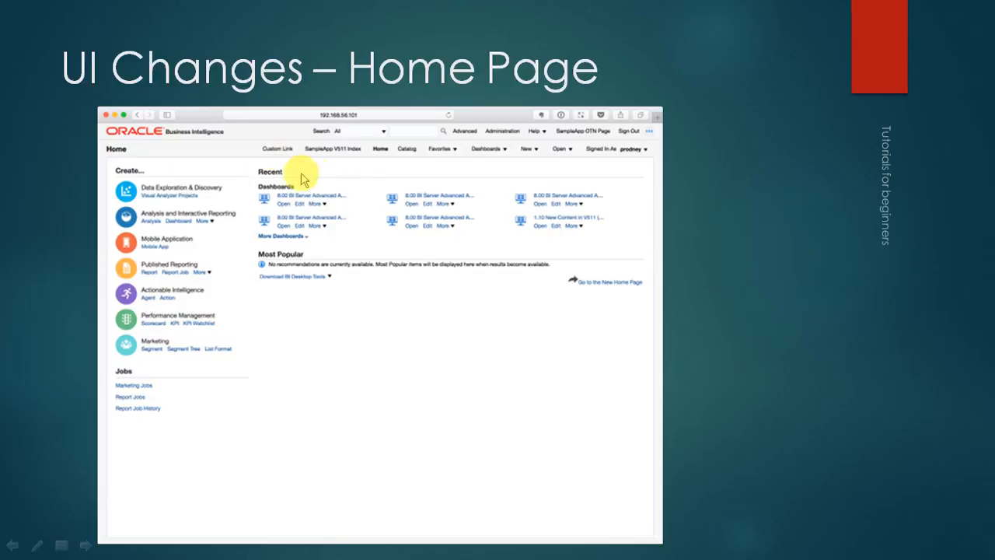
pyautogui.moveTo(386, 182)
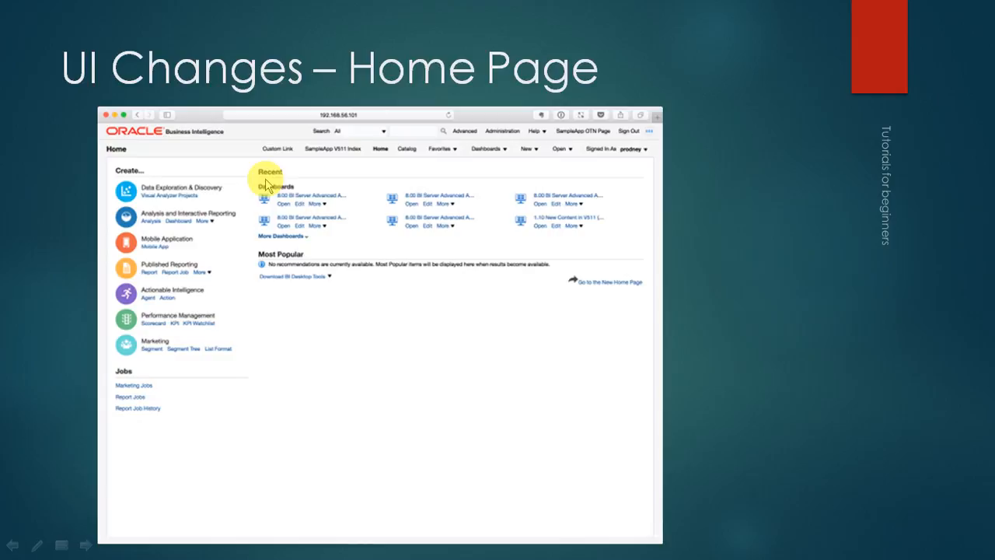
pyautogui.moveTo(358, 274)
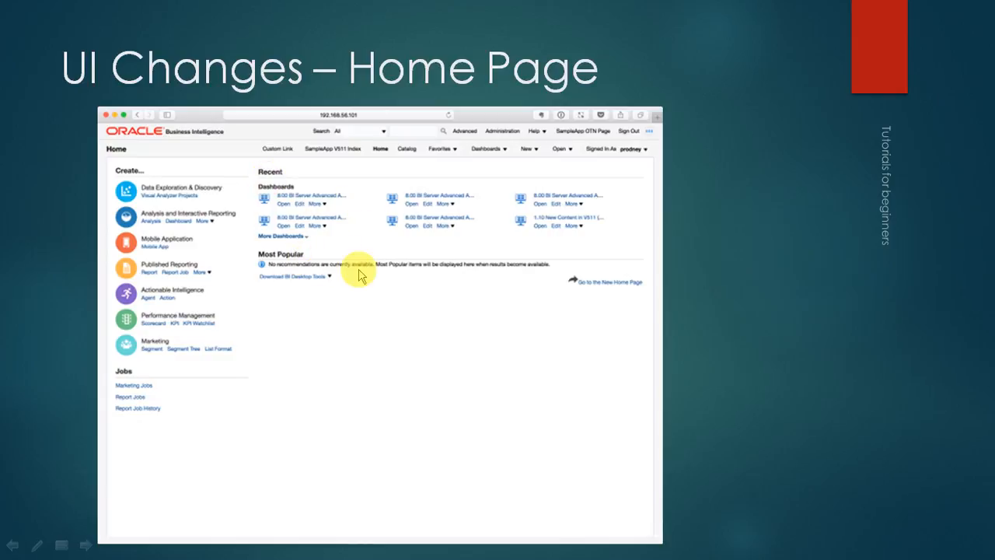
pyautogui.moveTo(165, 267)
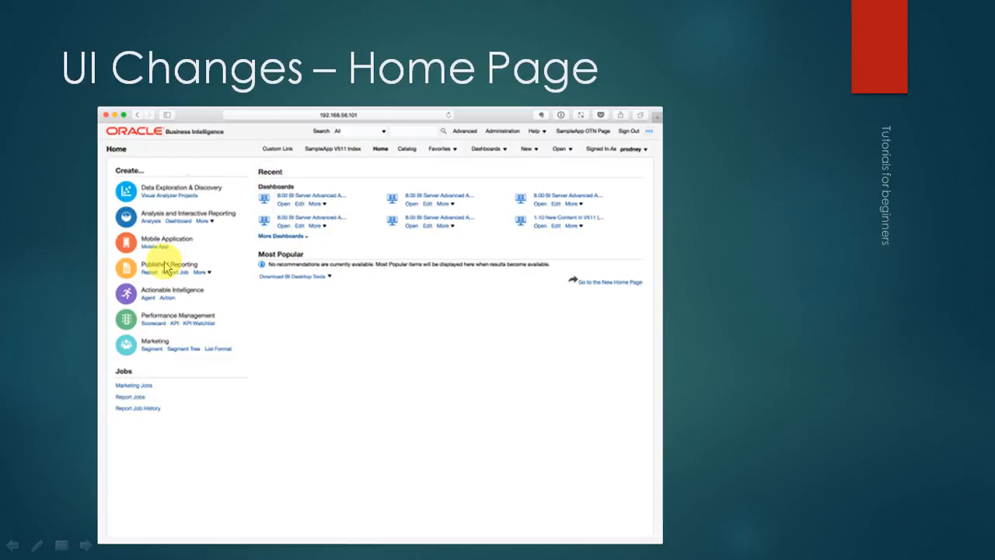
pyautogui.moveTo(186, 225)
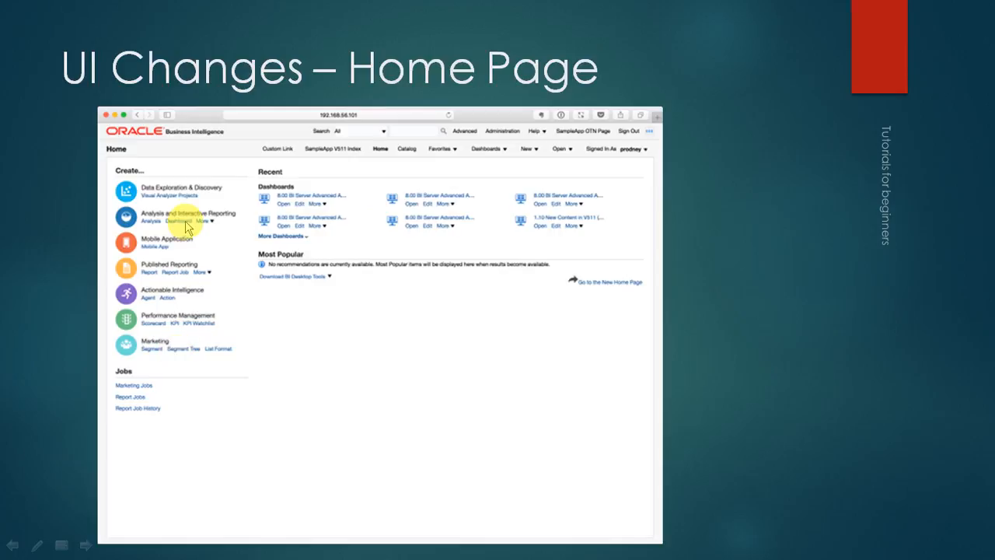
pyautogui.moveTo(170, 314)
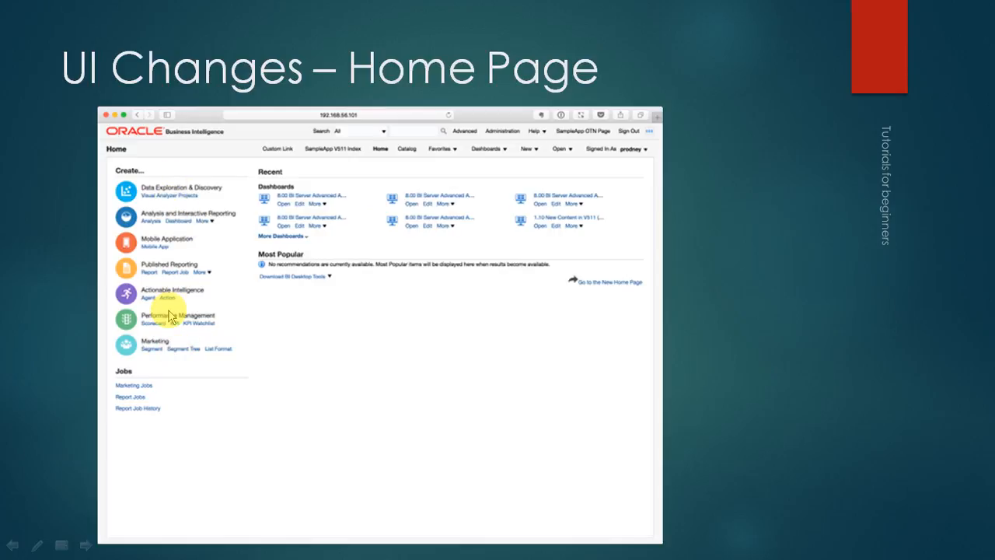
pyautogui.moveTo(129, 427)
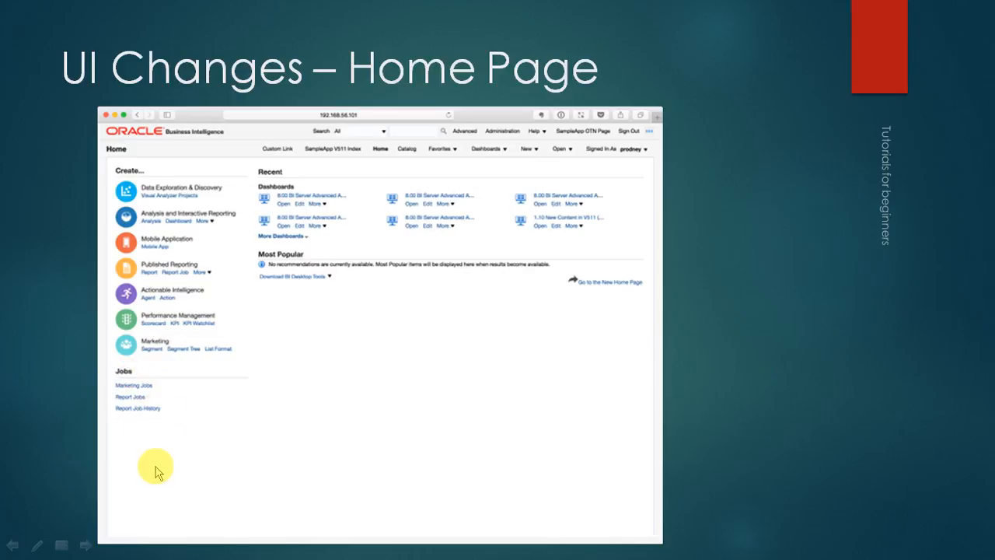
pyautogui.moveTo(140, 457)
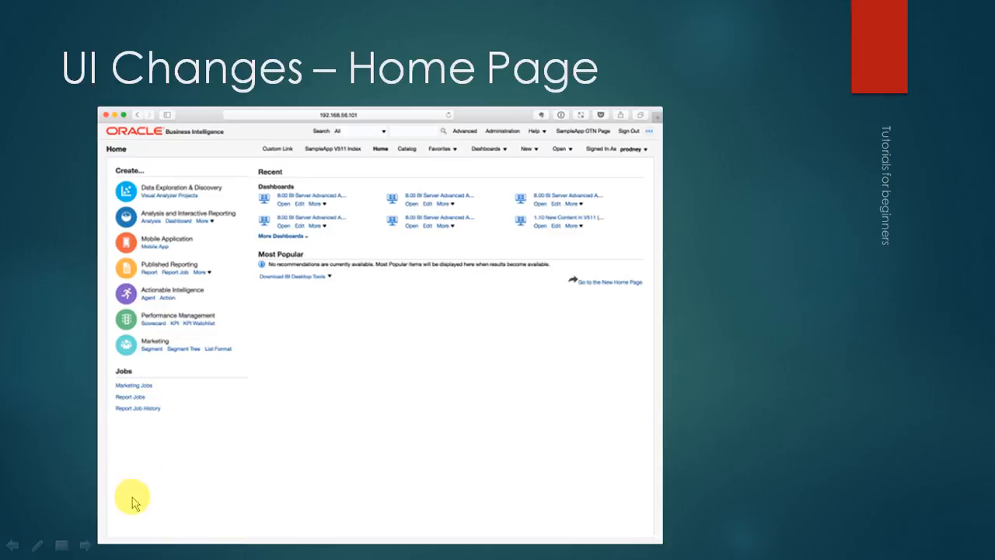
pyautogui.moveTo(181, 474)
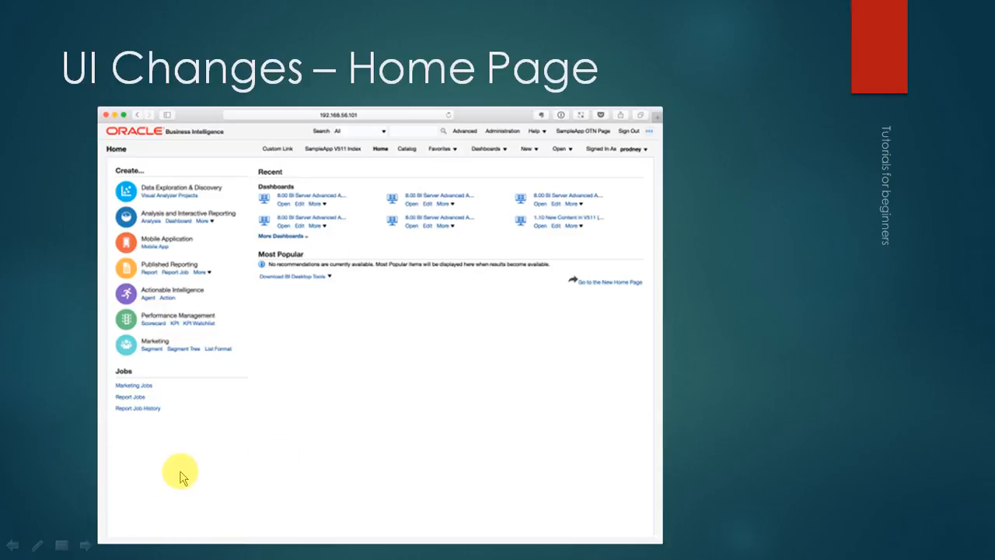
pyautogui.moveTo(157, 455)
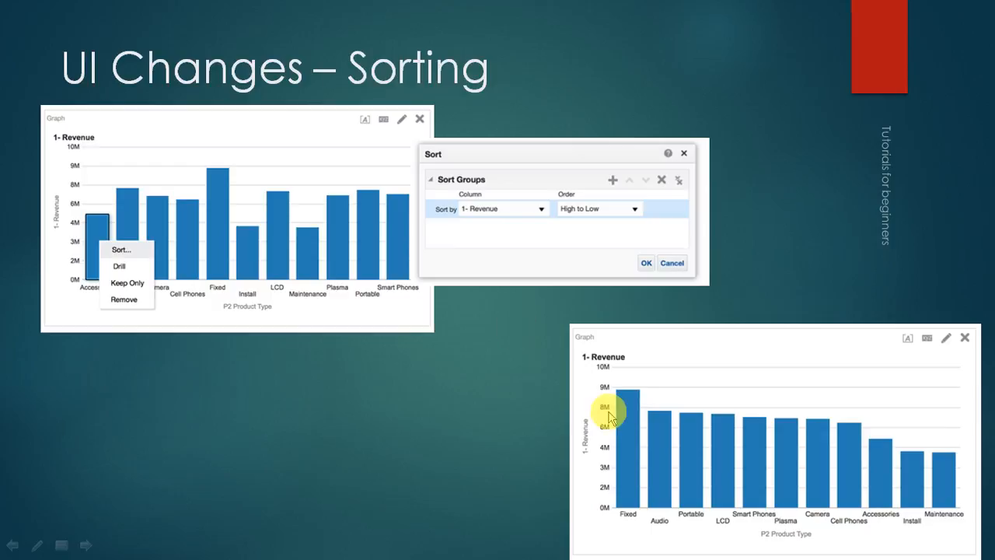
pyautogui.moveTo(237, 299)
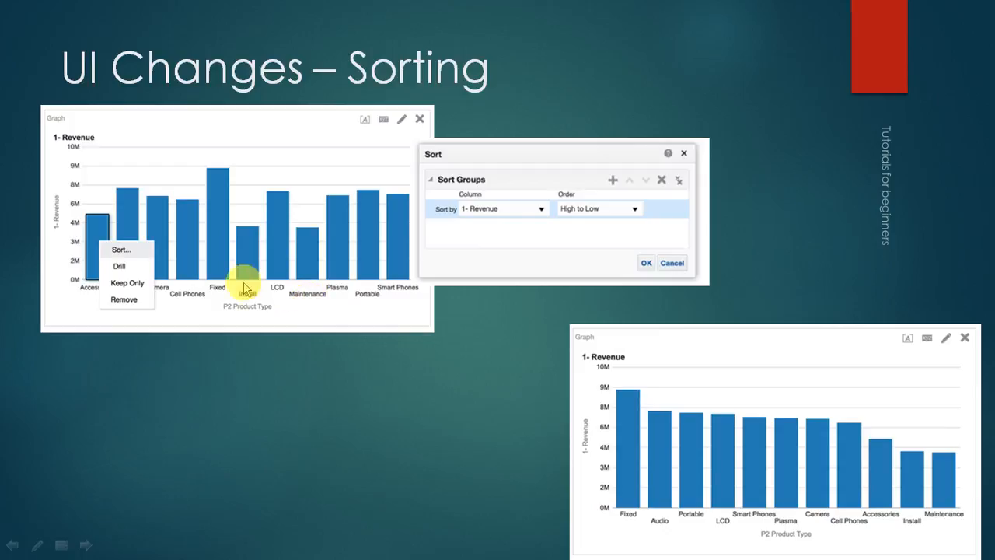
pyautogui.moveTo(294, 197)
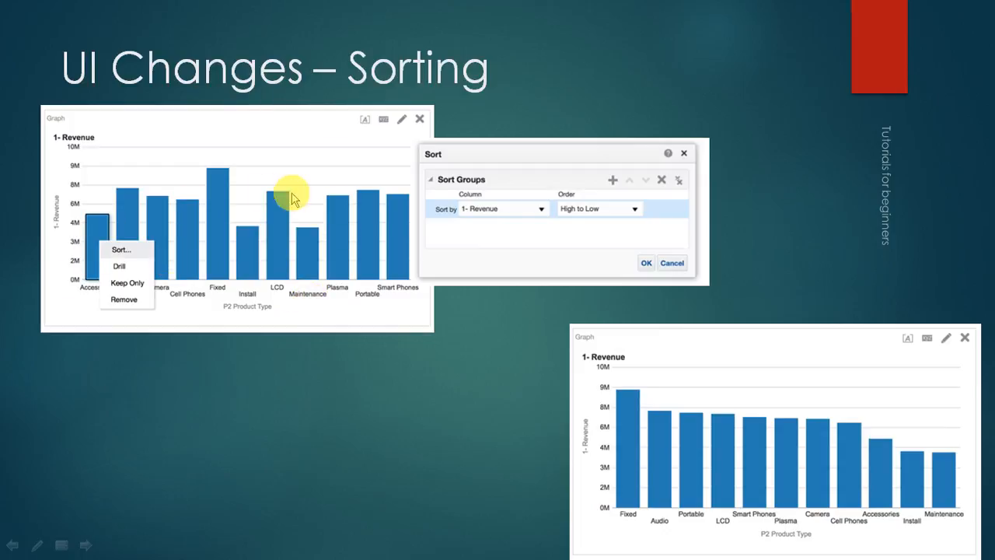
pyautogui.moveTo(392, 303)
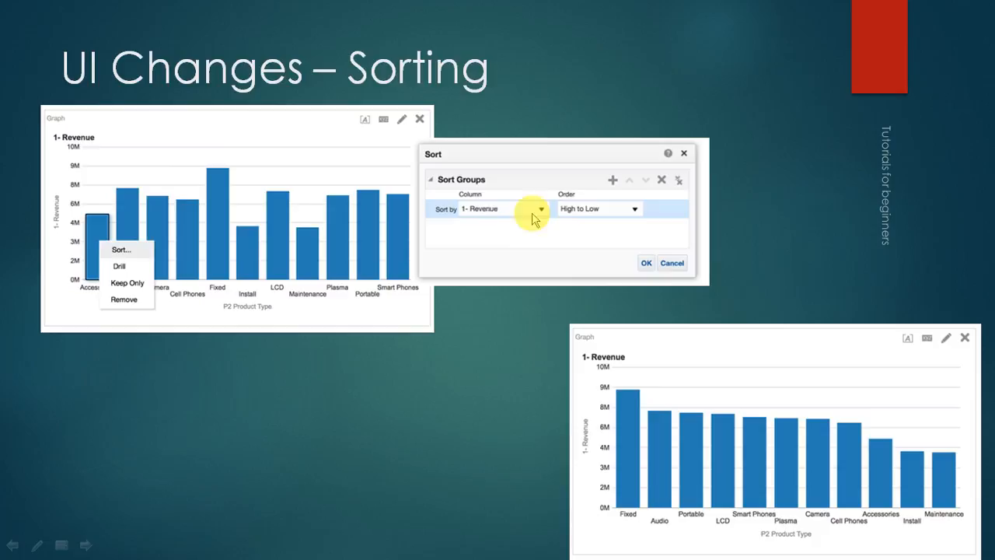
pyautogui.moveTo(548, 222)
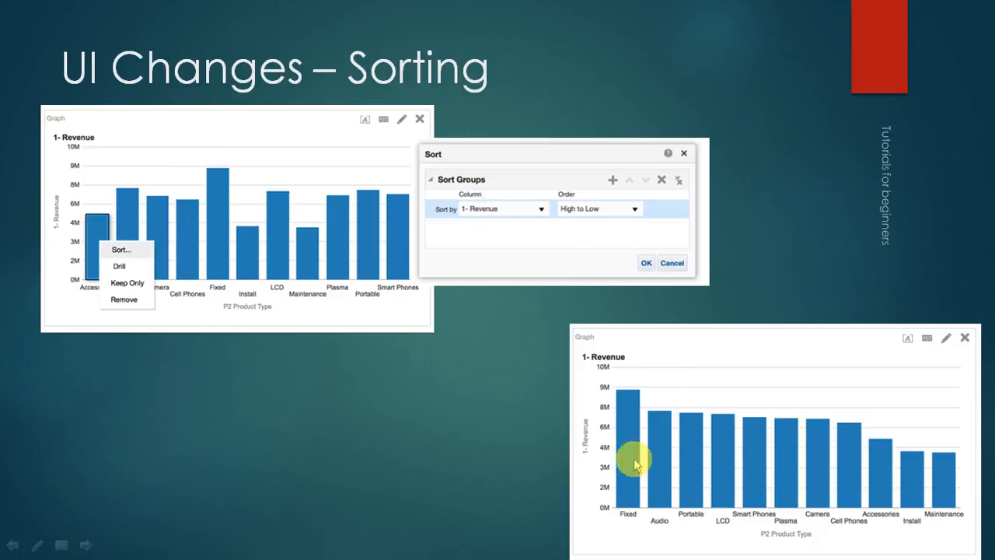
pyautogui.moveTo(657, 437)
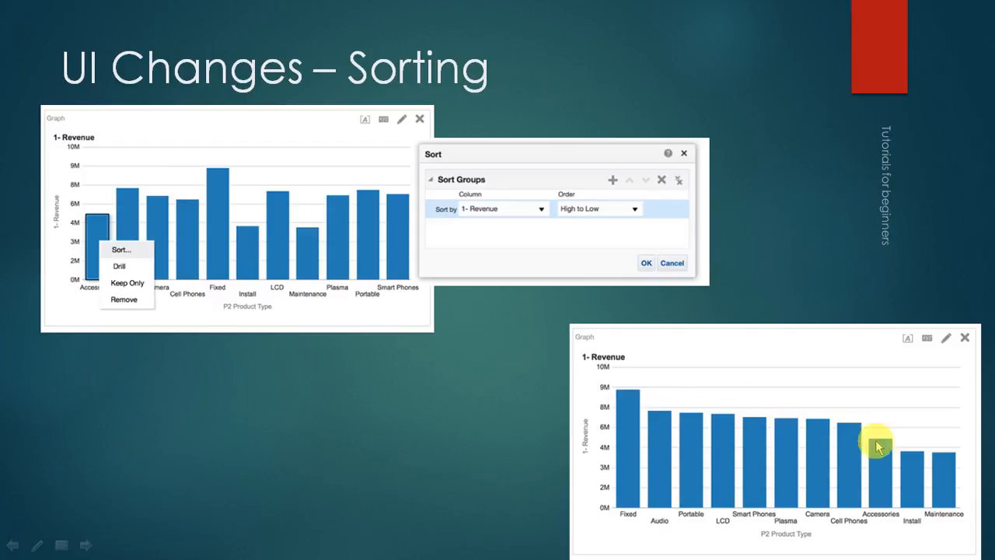
pyautogui.moveTo(818, 432)
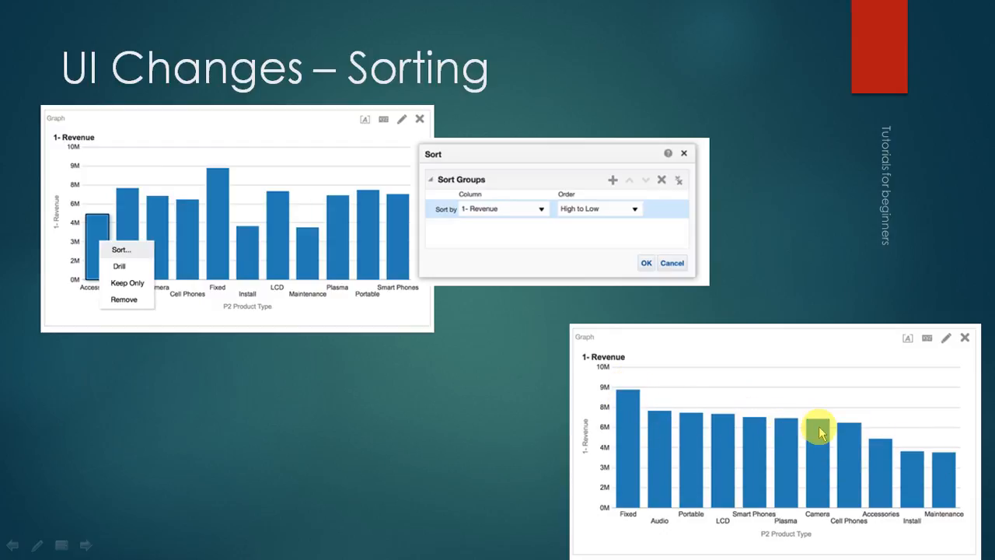
pyautogui.moveTo(956, 466)
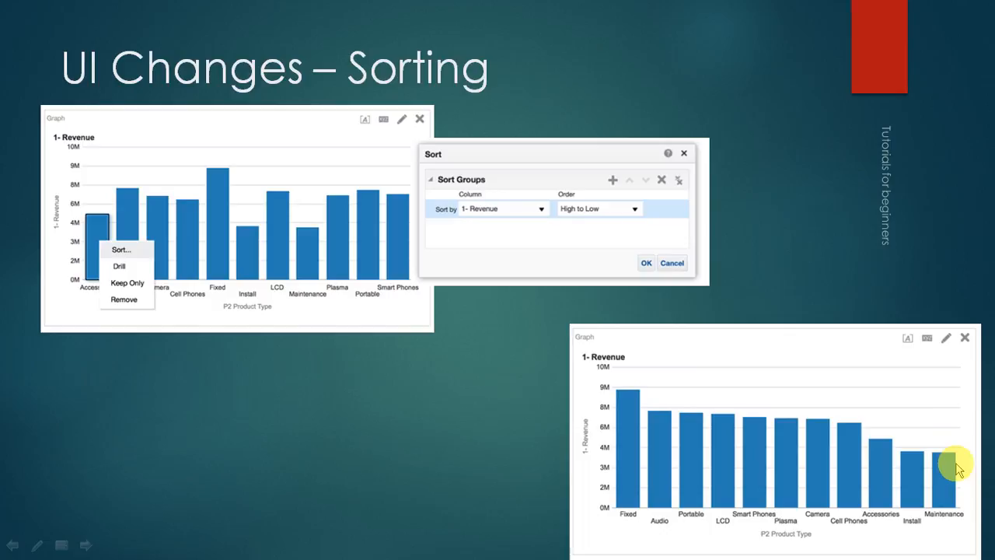
pyautogui.moveTo(950, 466)
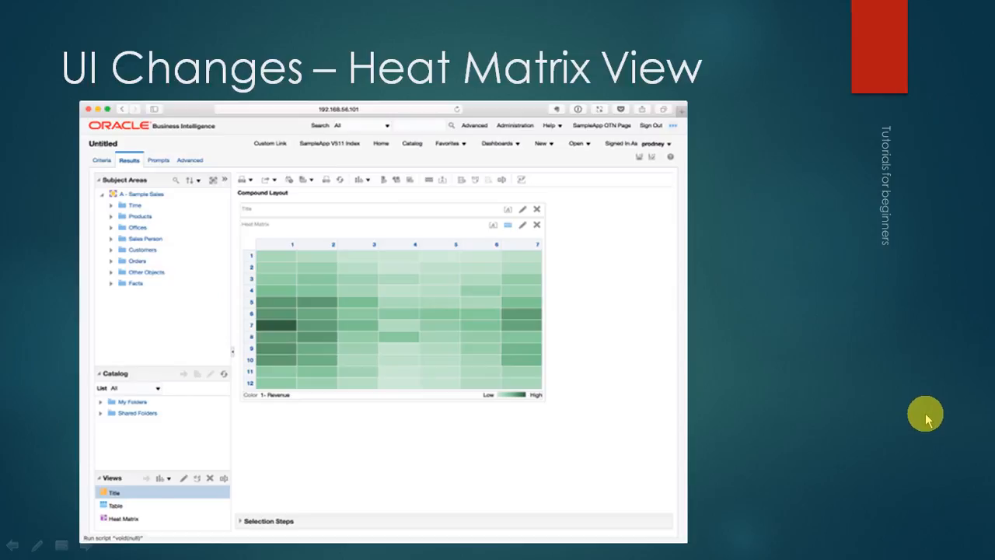
pyautogui.moveTo(419, 317)
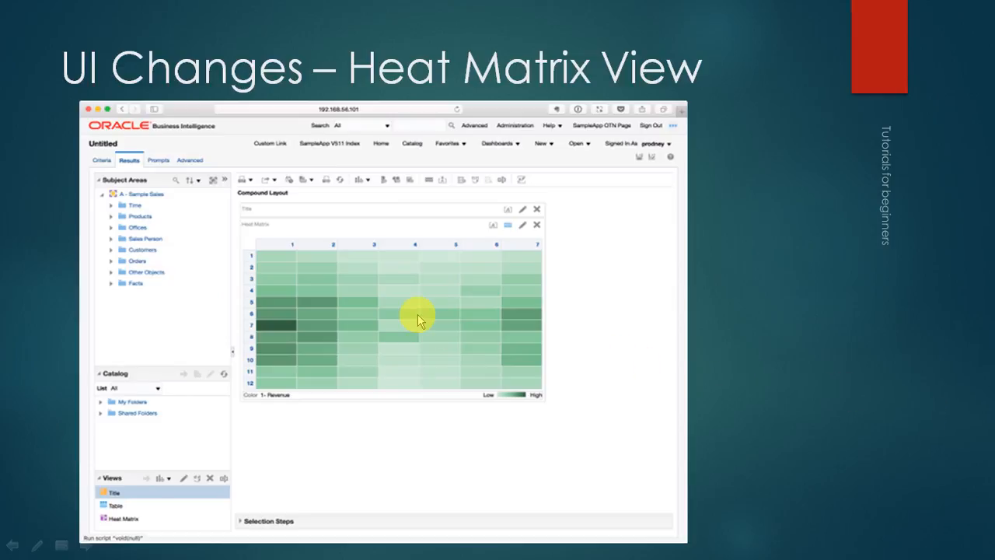
pyautogui.moveTo(259, 346)
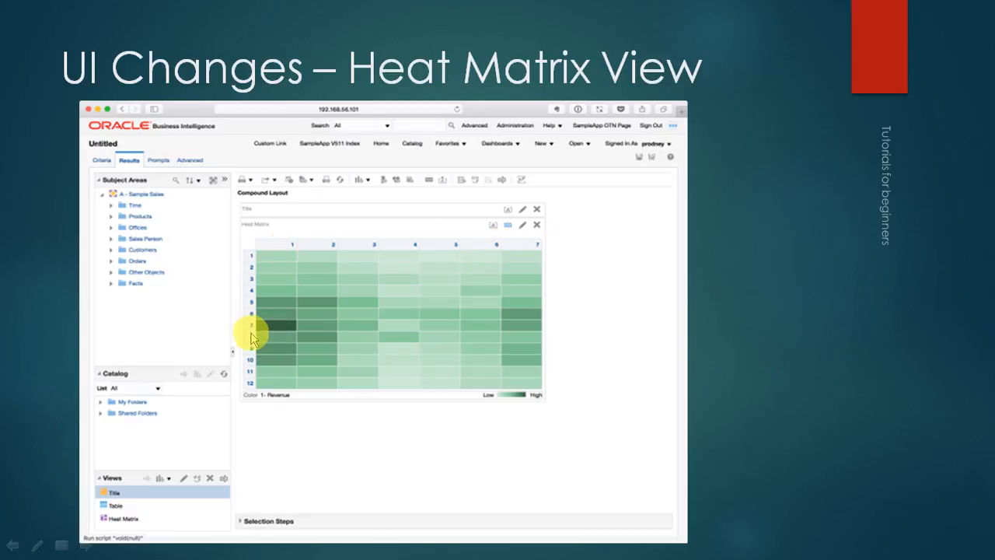
pyautogui.moveTo(283, 313)
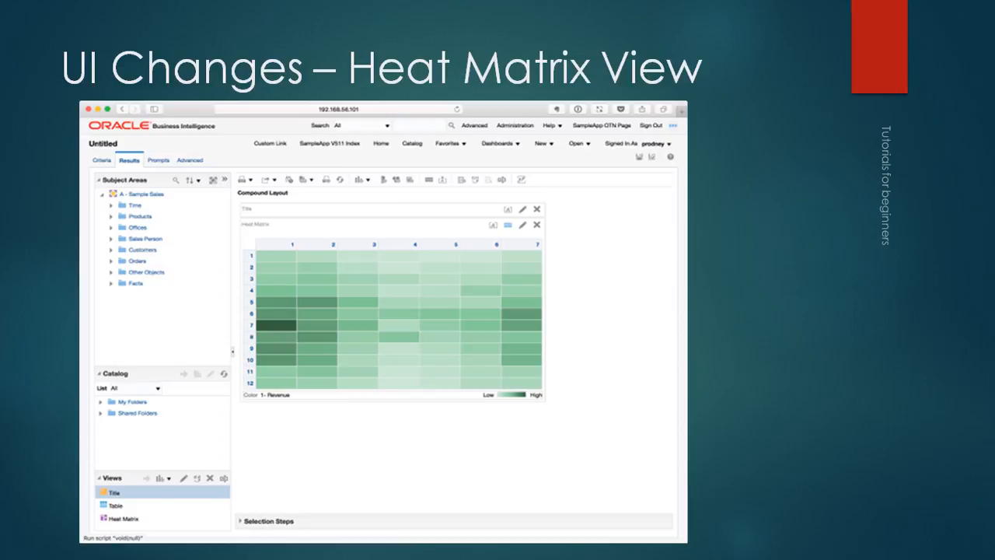
# - Advance the slideshow past the Heat Matrix View slide to the Properties in Compound Layout slide
pyautogui.click(522, 225)
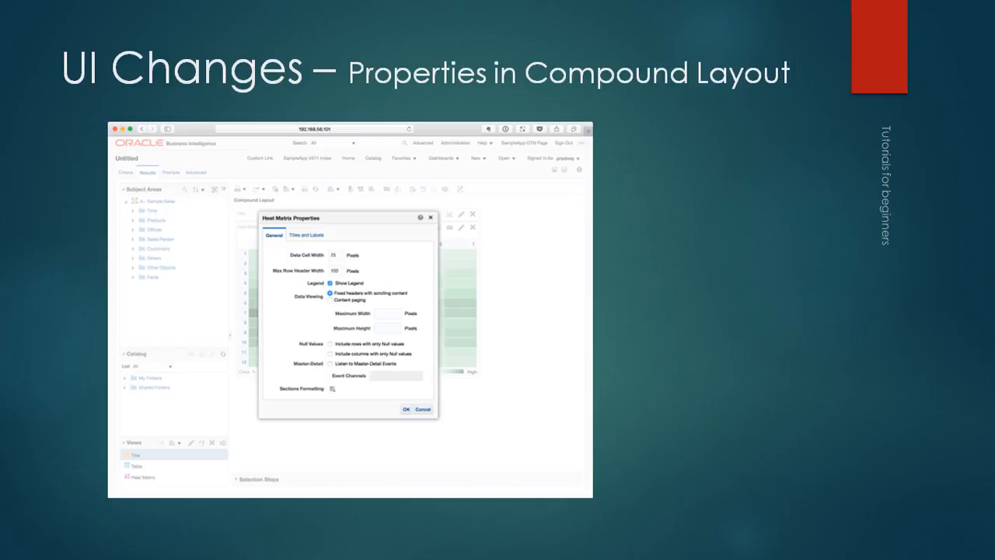
pyautogui.moveTo(256, 204)
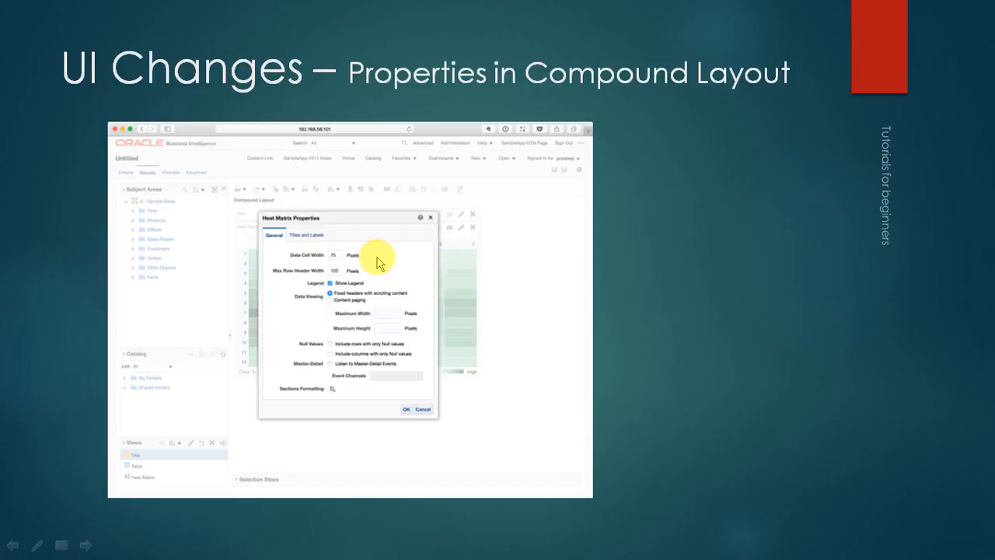
pyautogui.moveTo(435, 323)
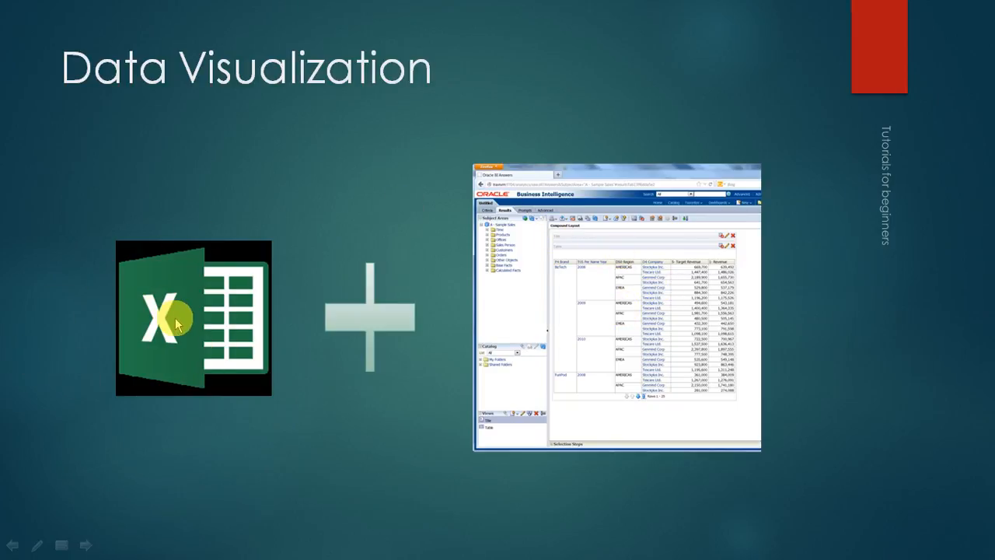
pyautogui.moveTo(200, 288)
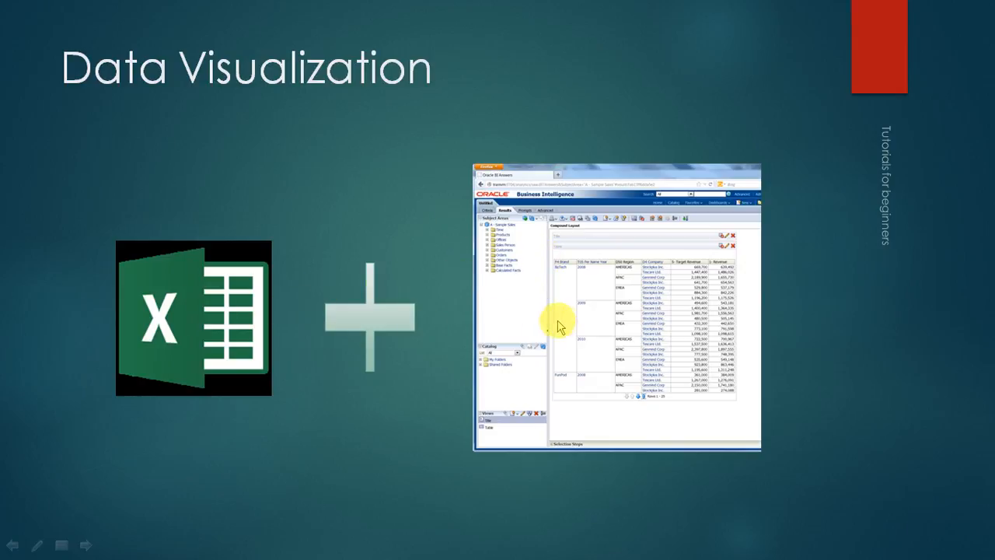
pyautogui.moveTo(605, 326)
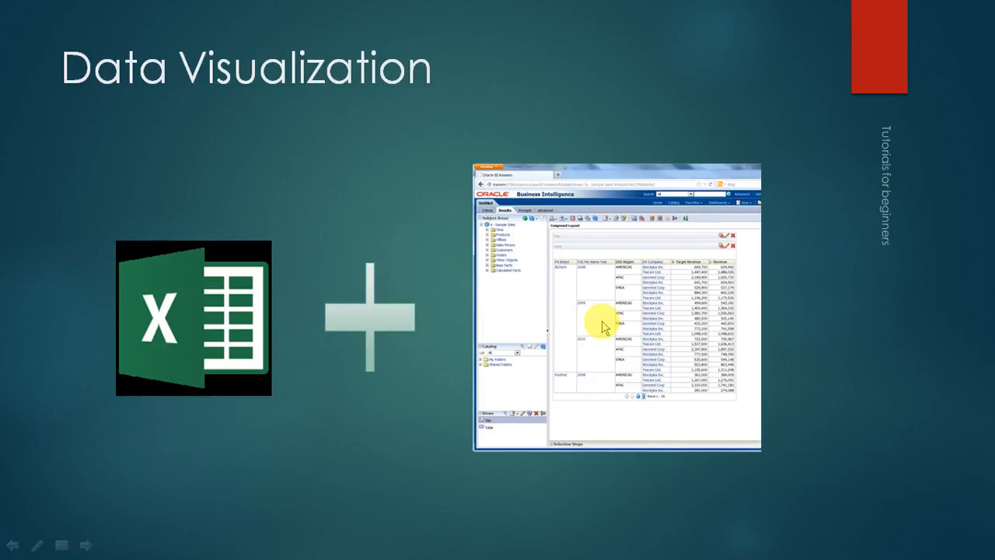
pyautogui.moveTo(633, 260)
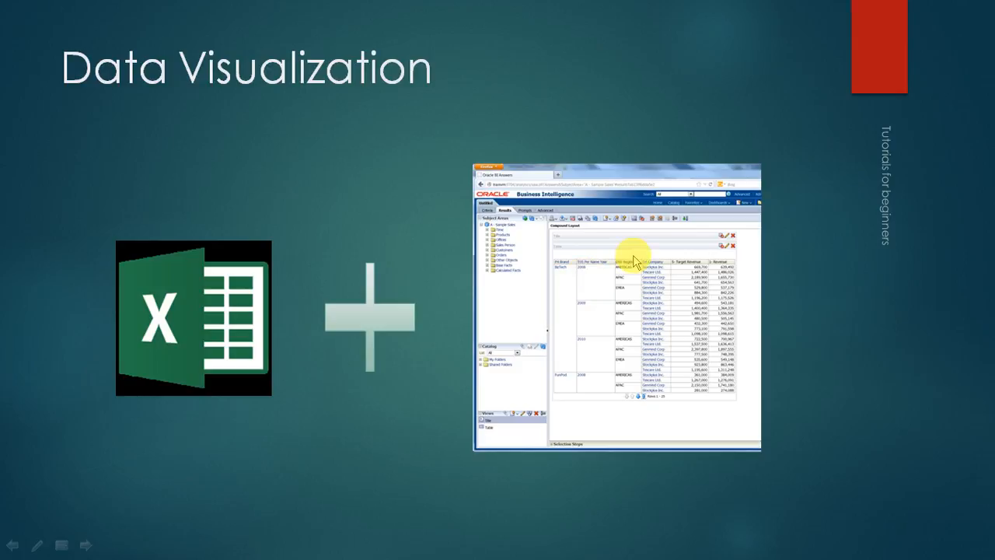